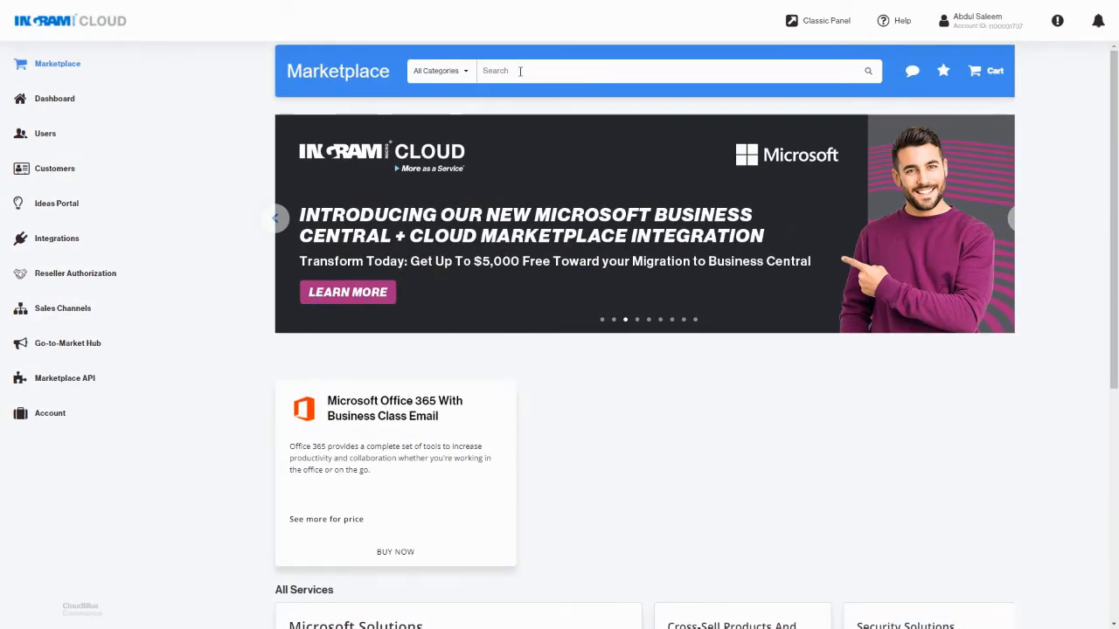
# - Enter 'marketplace api' in the Marketplace search box
pyautogui.write('marketplcae api')
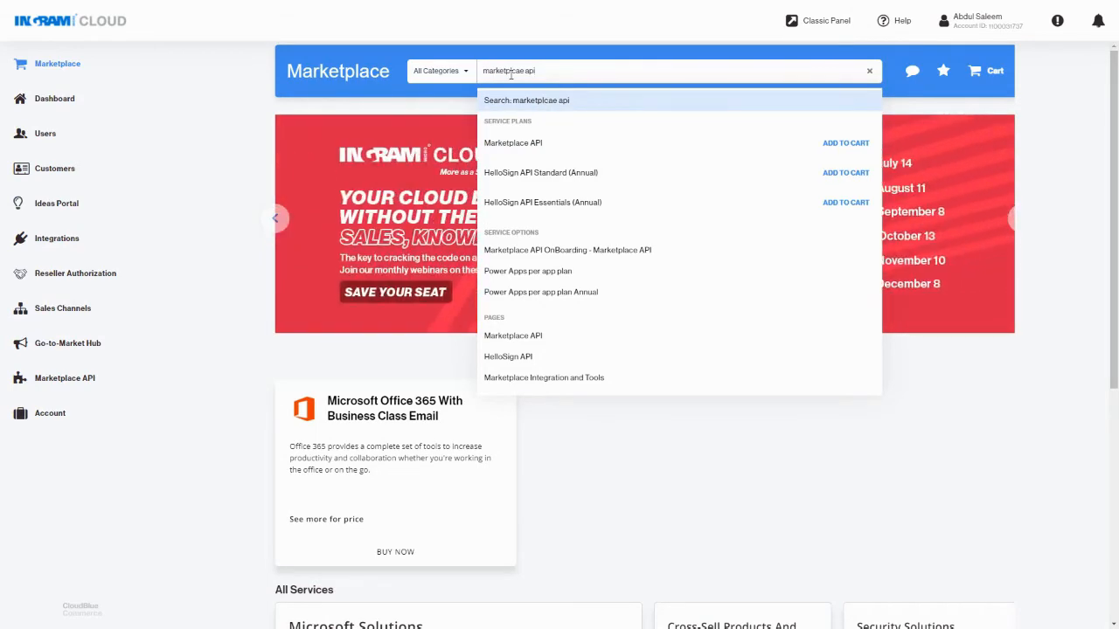
pyautogui.moveTo(542, 142)
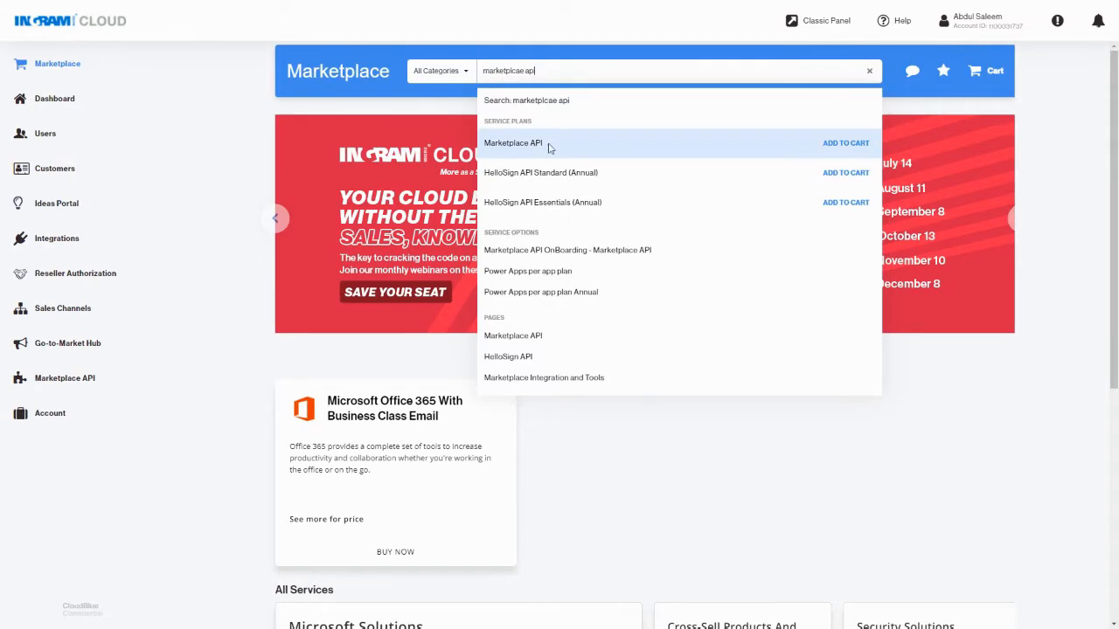
# - Add the free Marketplace API plan to the cart and review the $0.00 order
pyautogui.click(845, 142)
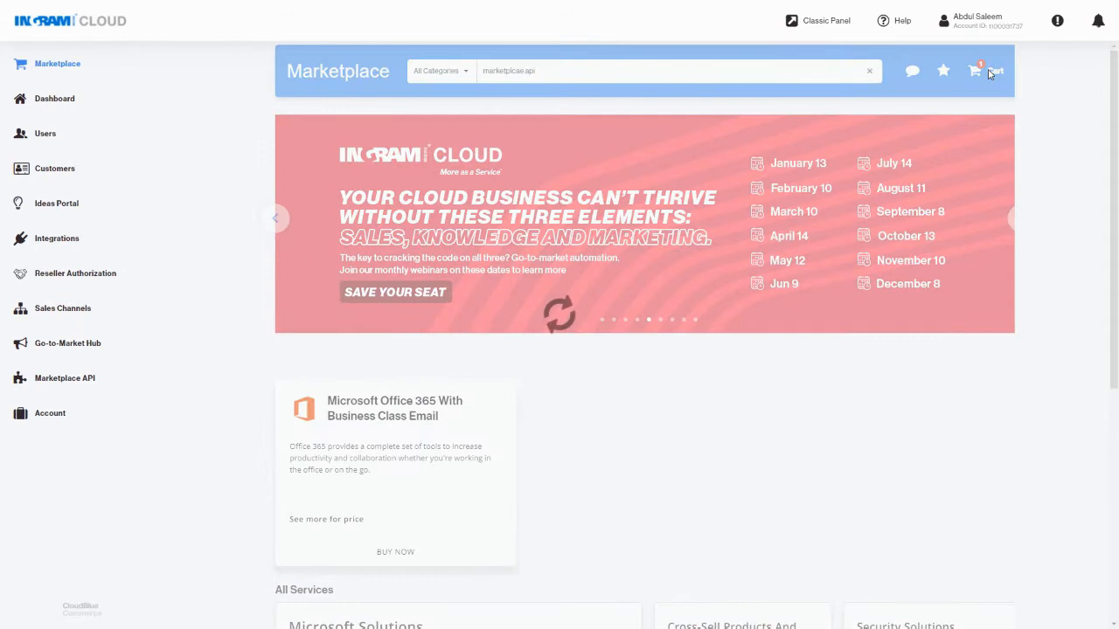
pyautogui.click(974, 71)
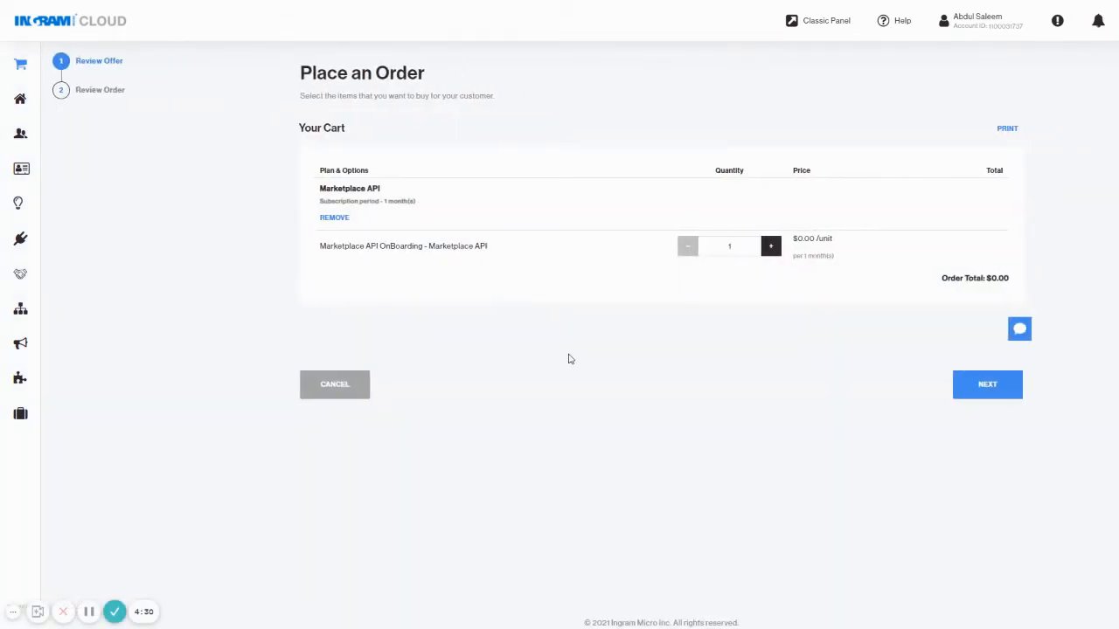
pyautogui.moveTo(903, 254)
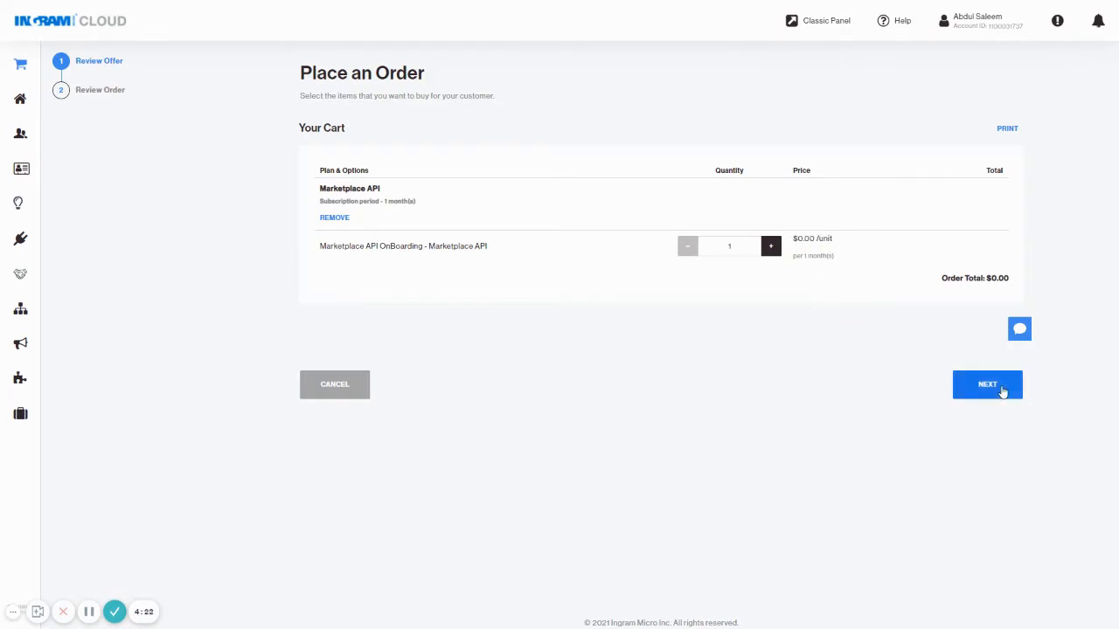
# - Advance to the order review step and choose Wire Transfer as payment method
pyautogui.click(987, 384)
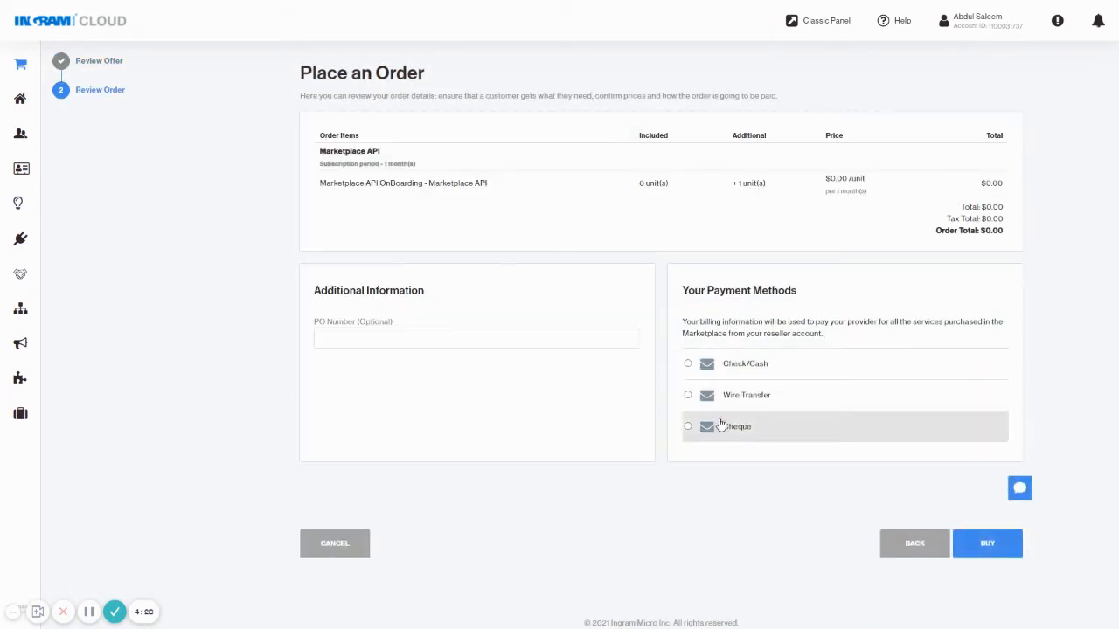
pyautogui.click(688, 394)
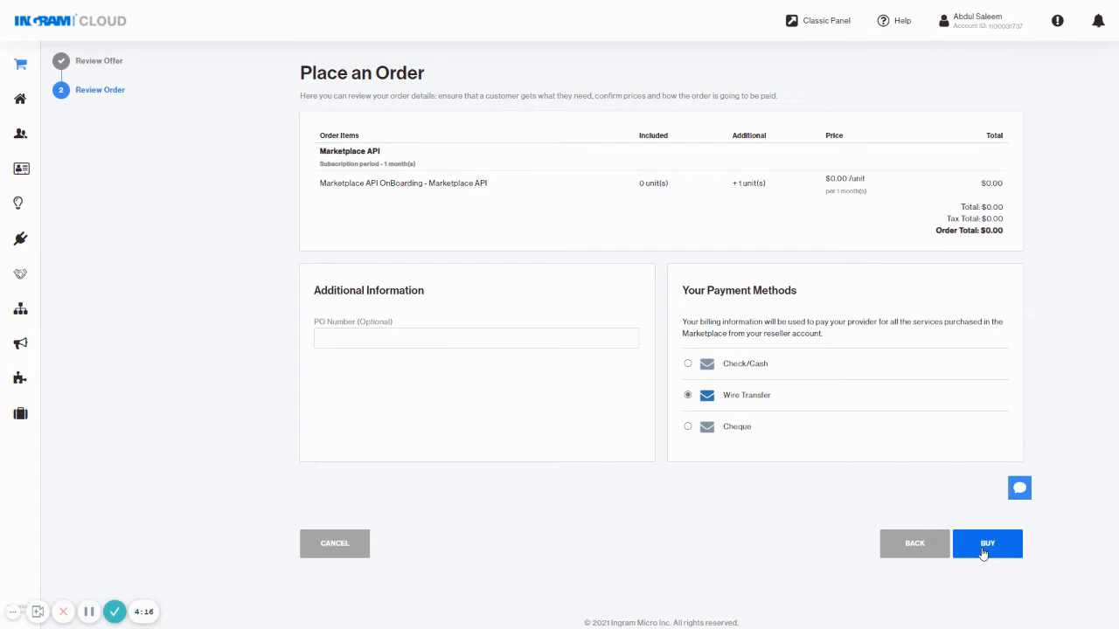
pyautogui.moveTo(426, 362)
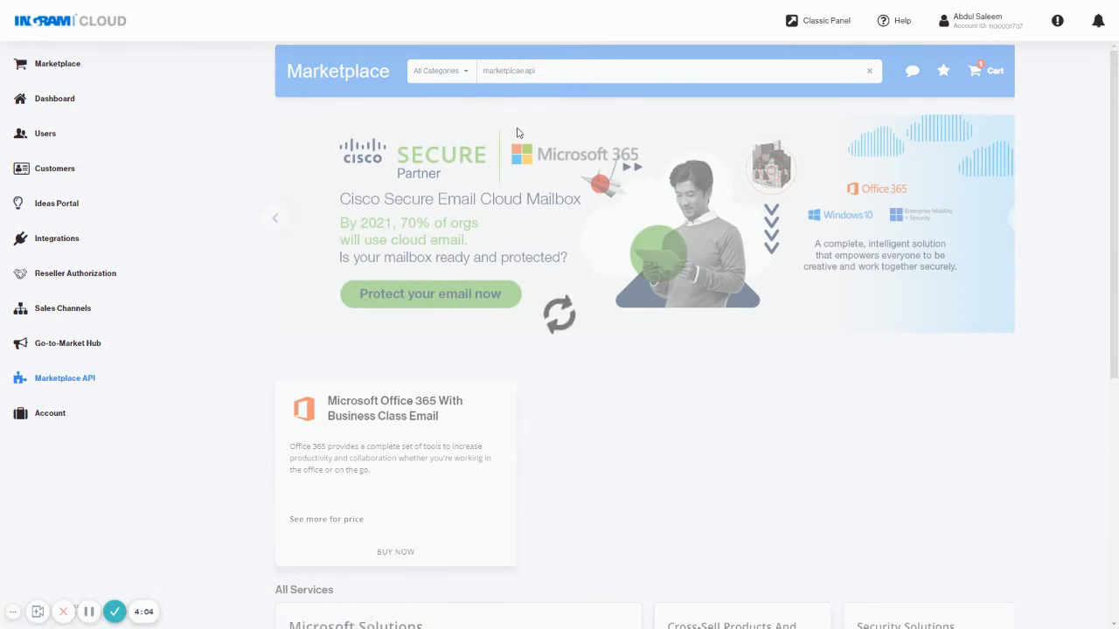
# - Show the Marketplace API Subscription Information page from the left sidebar
pyautogui.click(65, 377)
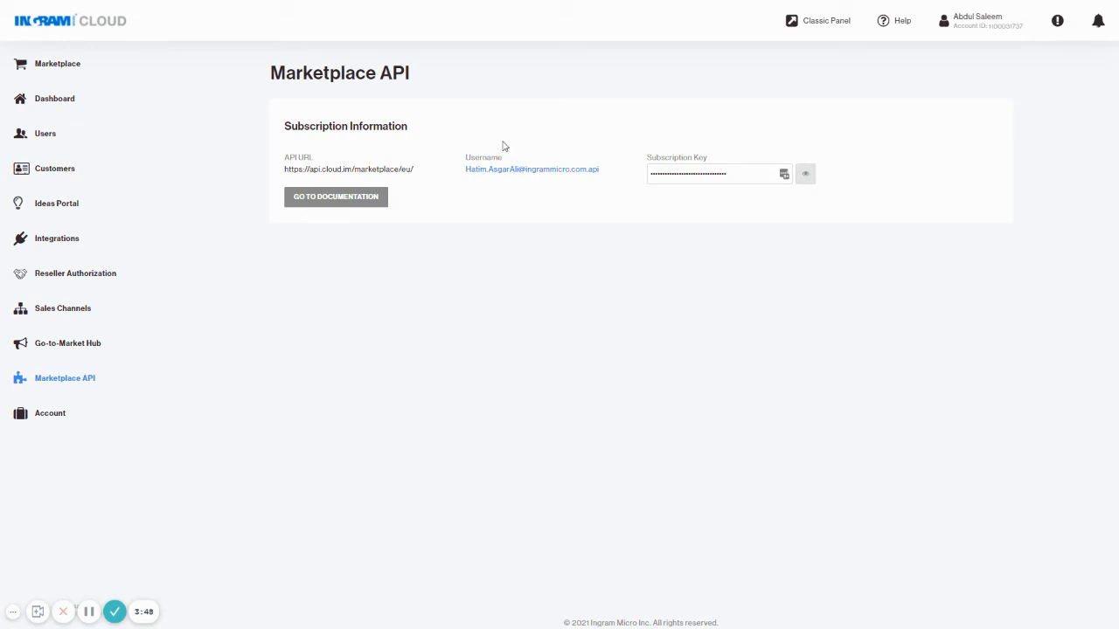
pyautogui.moveTo(587, 181)
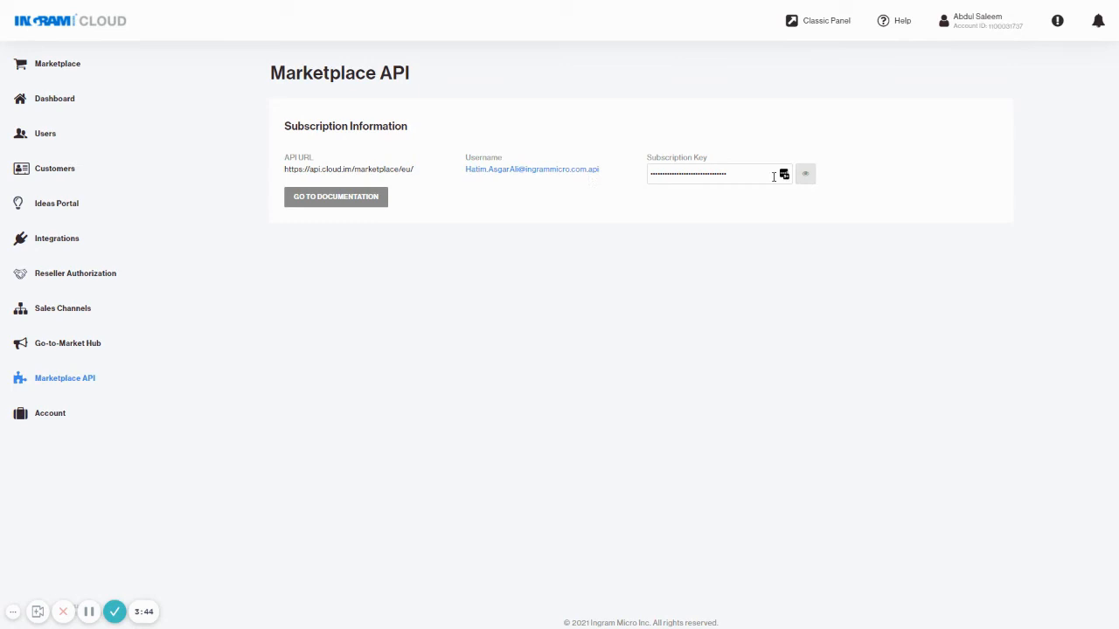
pyautogui.moveTo(805, 173)
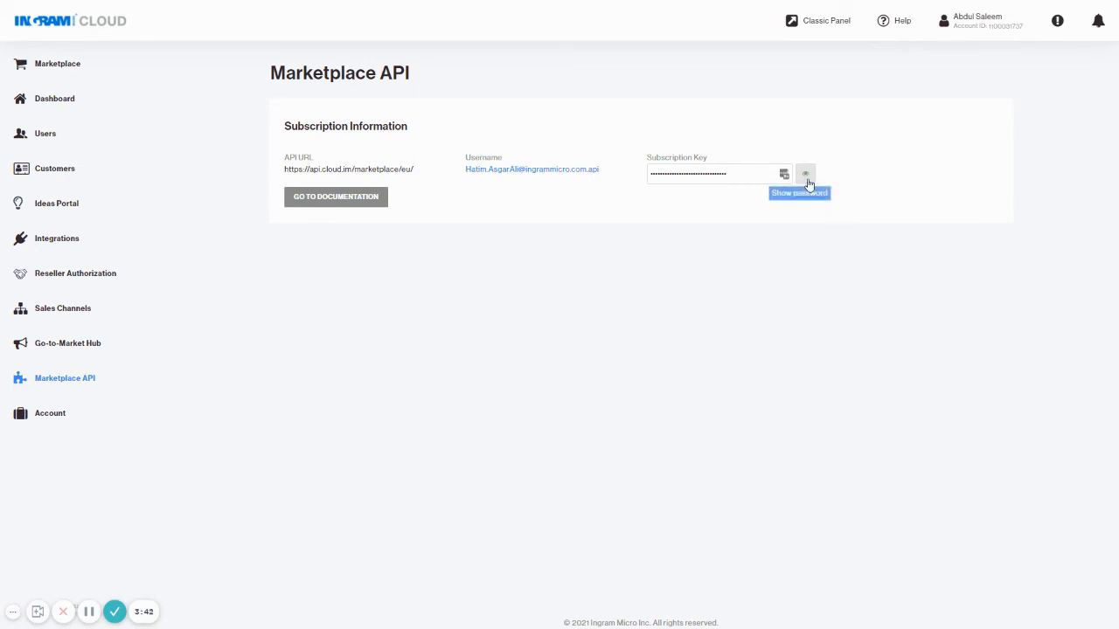